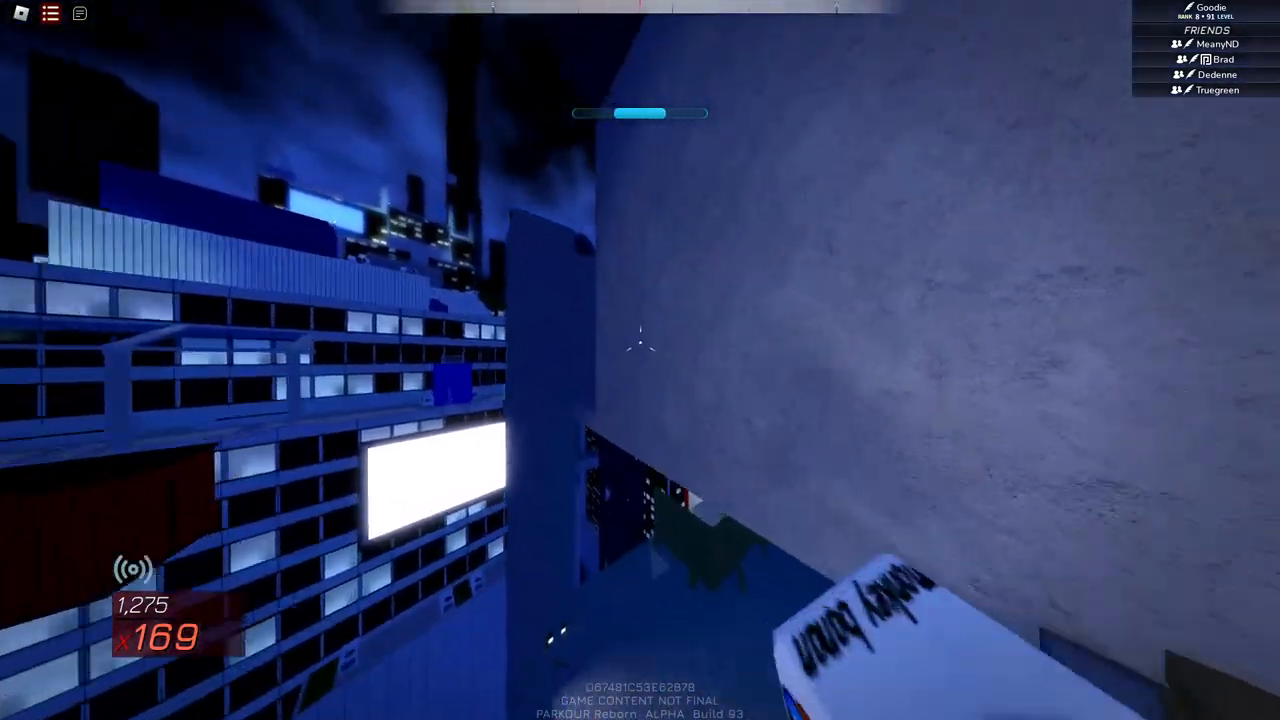
{"action": "mouse_move", "coordinate": [640, 360]}
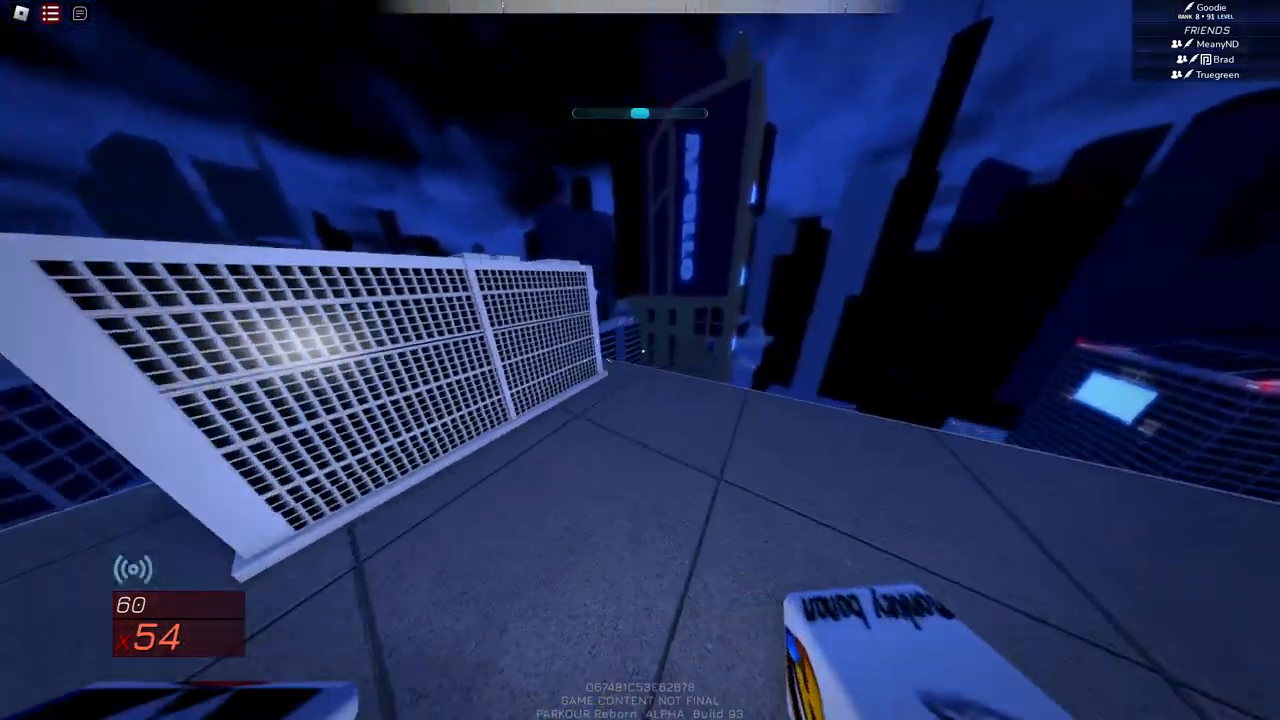
{"action": "mouse_move", "coordinate": [640, 360]}
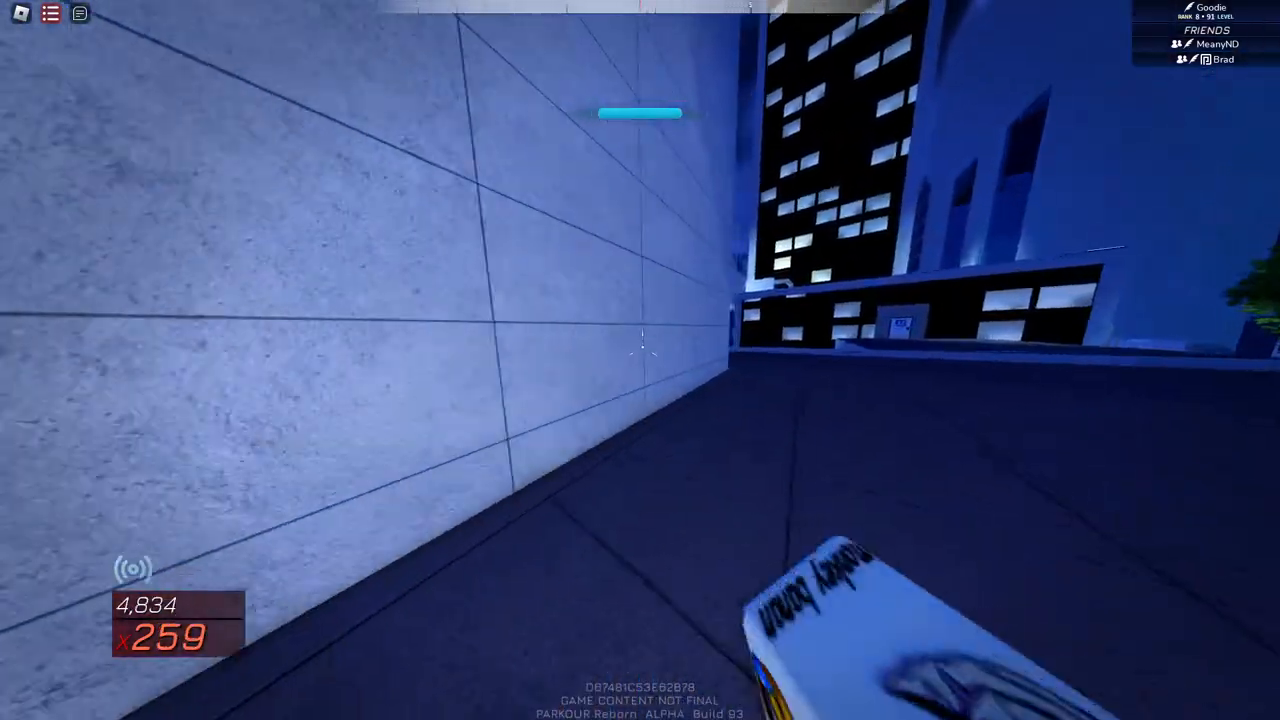
{"action": "mouse_move", "coordinate": [640, 360]}
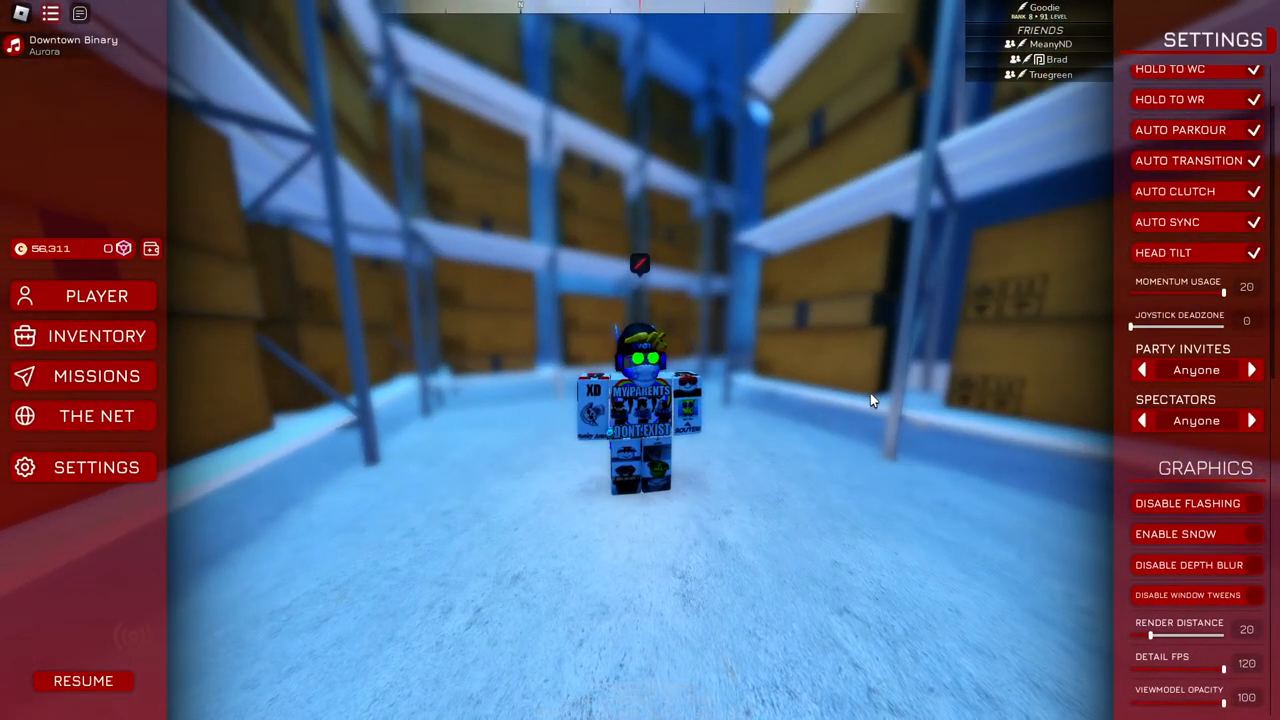
{"action": "mouse_move", "coordinate": [88, 405]}
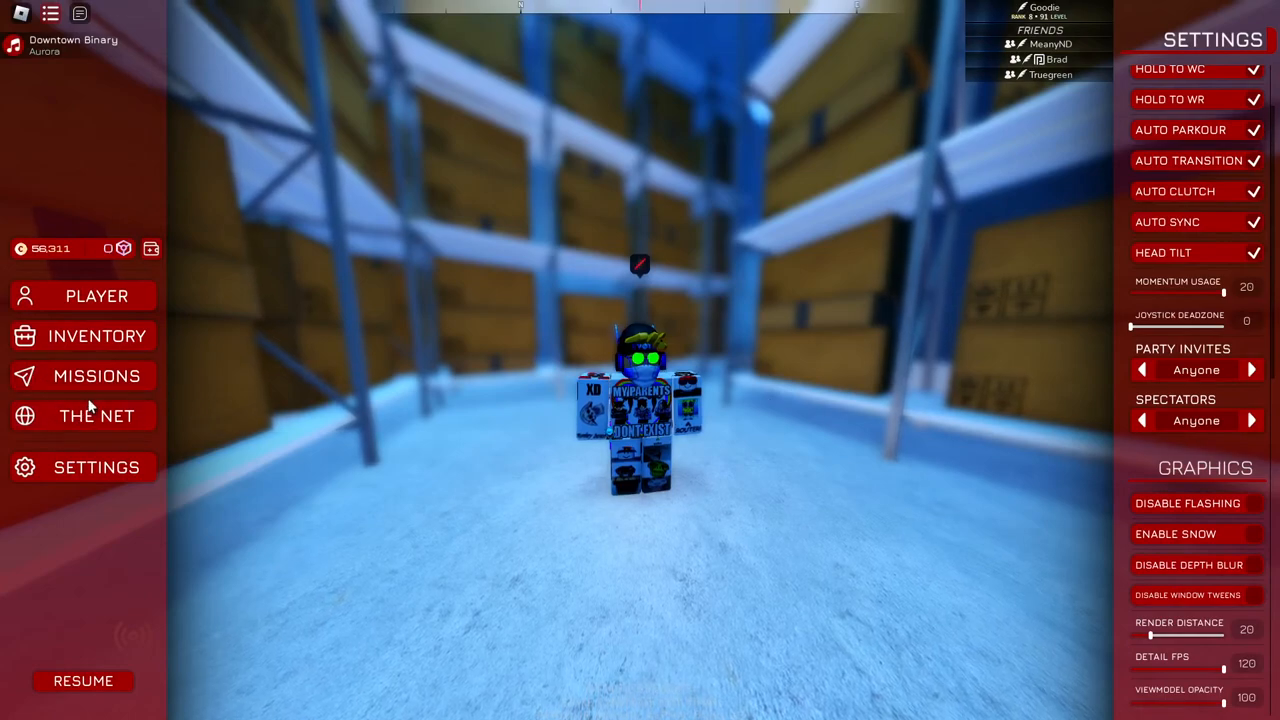
{"action": "mouse_move", "coordinate": [75, 335]}
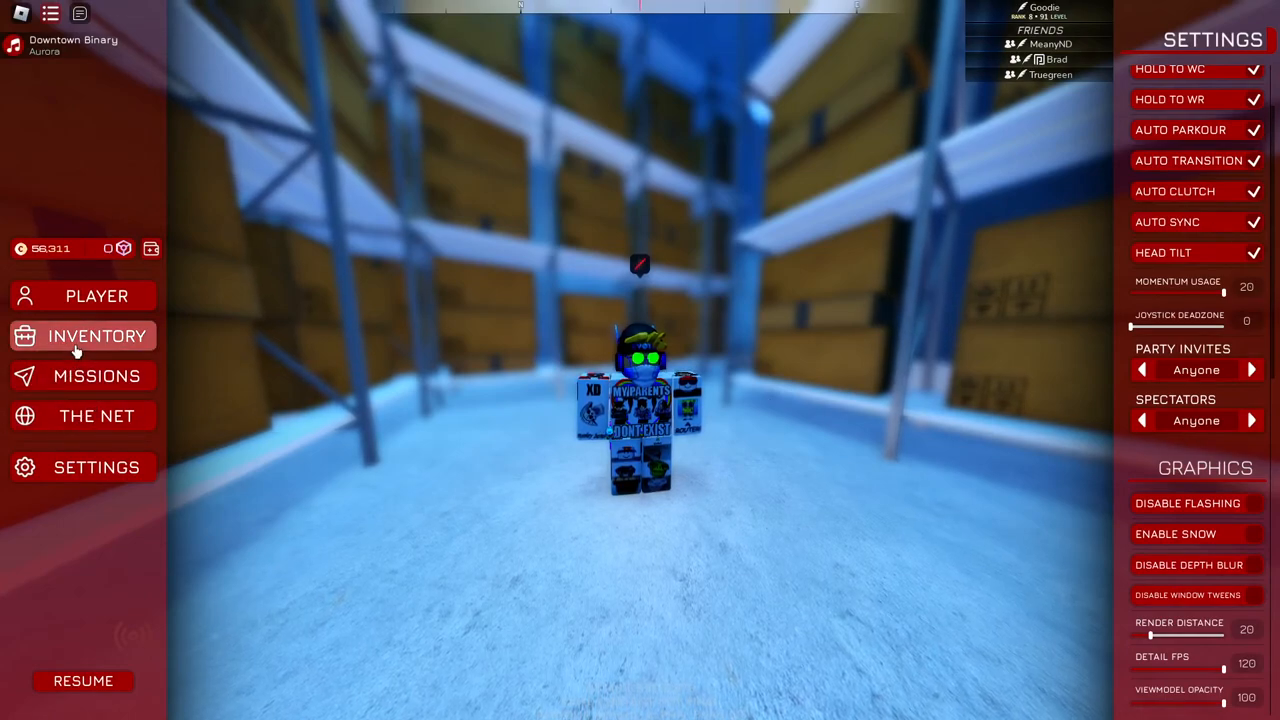
Switch the pause menu from Settings to the Inventory panel showing gear slots and crafting grid.
{"action": "left_click", "coordinate": [97, 335]}
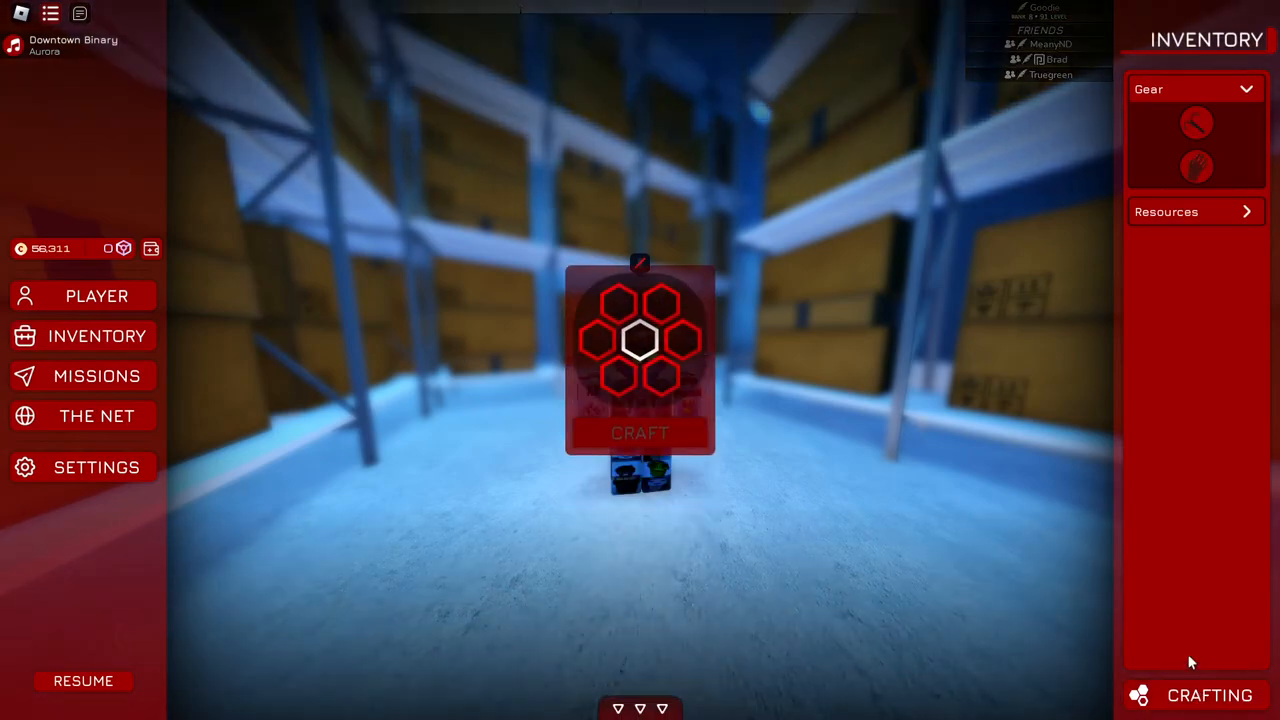